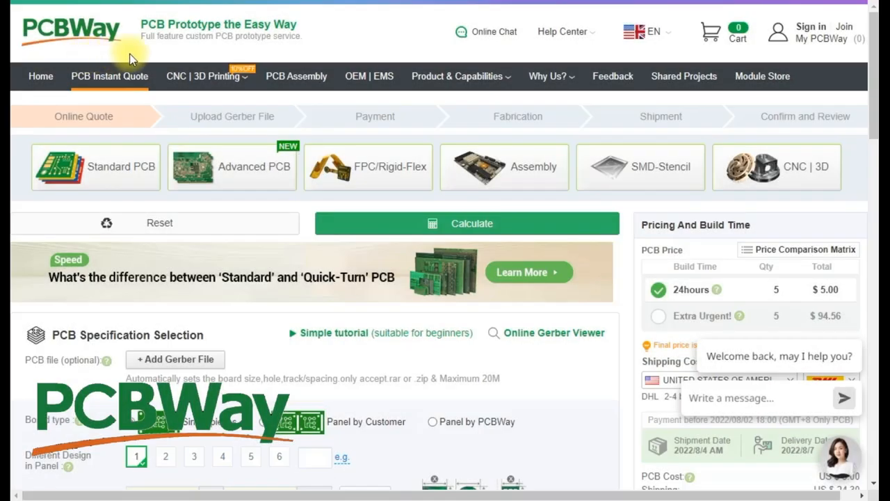
{"action": "mouse_move", "coordinate": [346, 35]}
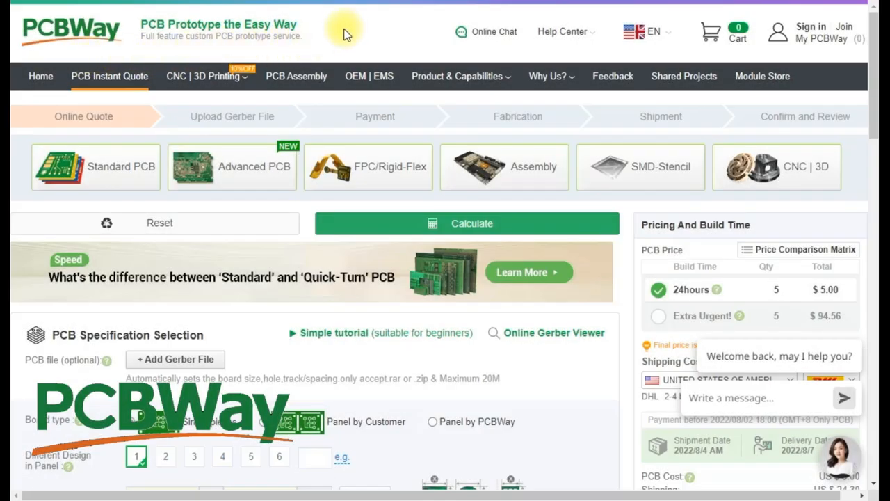
Step: Scroll past the PCB specification options and switch to the OEM | EMS contract manufacturing page
{"action": "scroll", "scroll_direction": "down", "scroll_amount": 3}
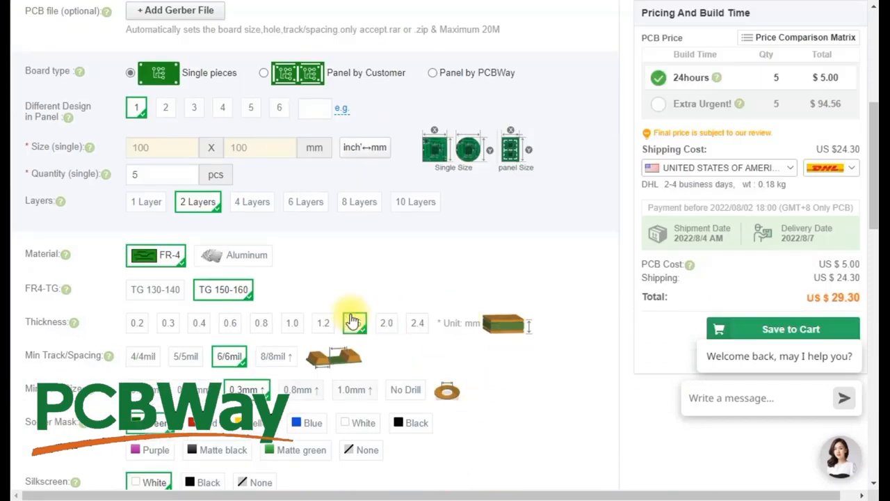
{"action": "left_click", "coordinate": [355, 323]}
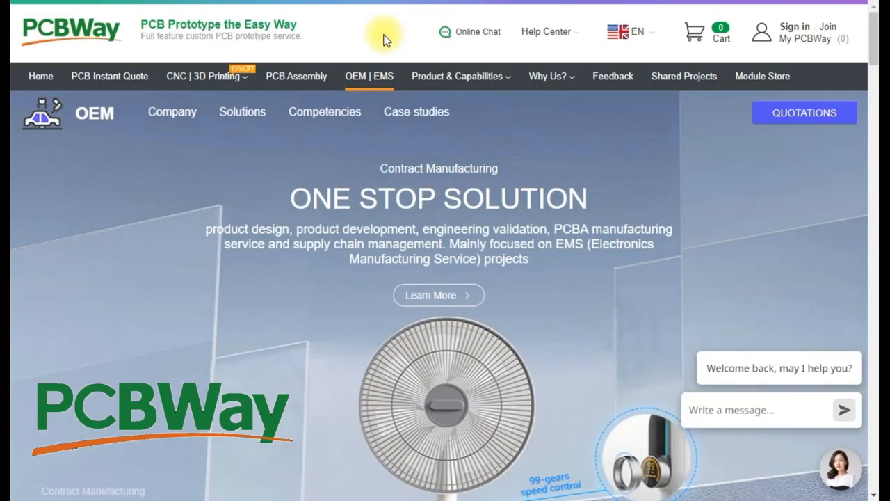
{"action": "mouse_move", "coordinate": [341, 48]}
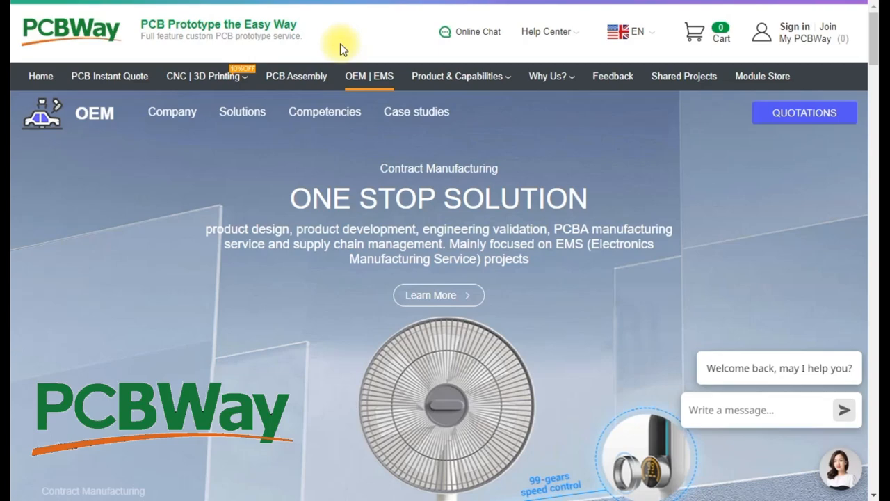